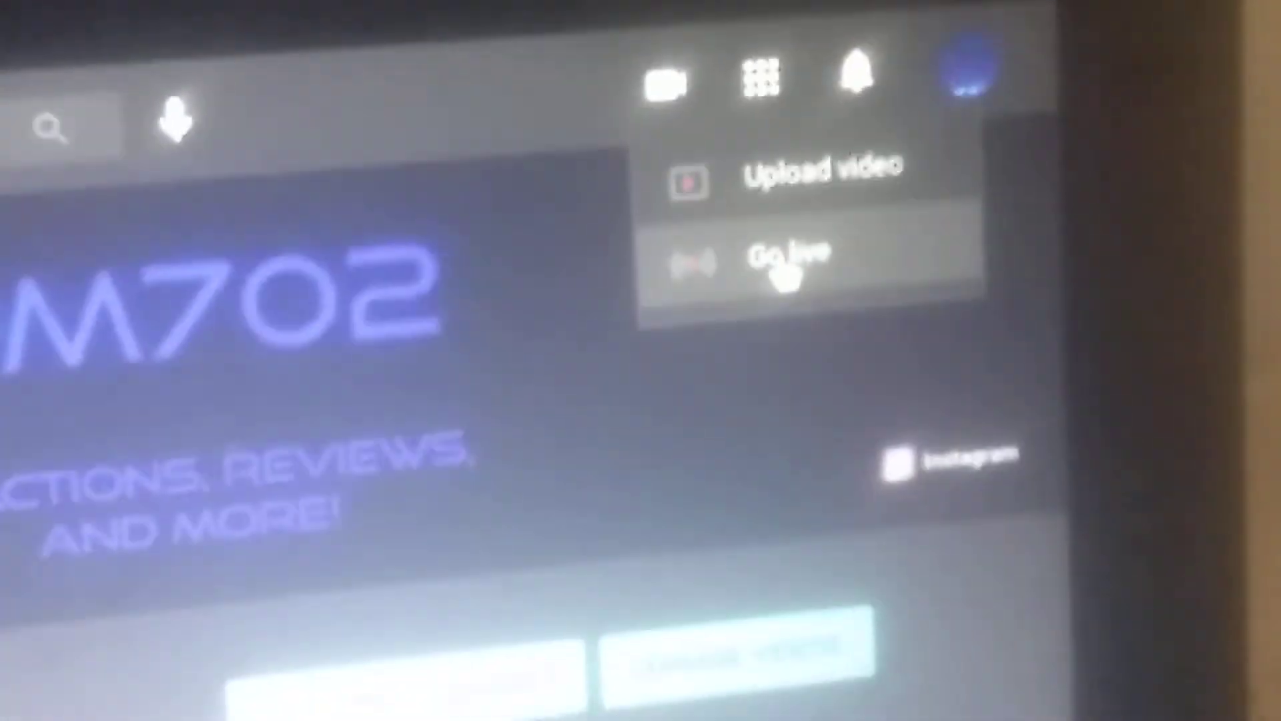
Step: Choose Go live from the channel page, reaching the 'Live streaming isn't available right now' notice
click(786, 251)
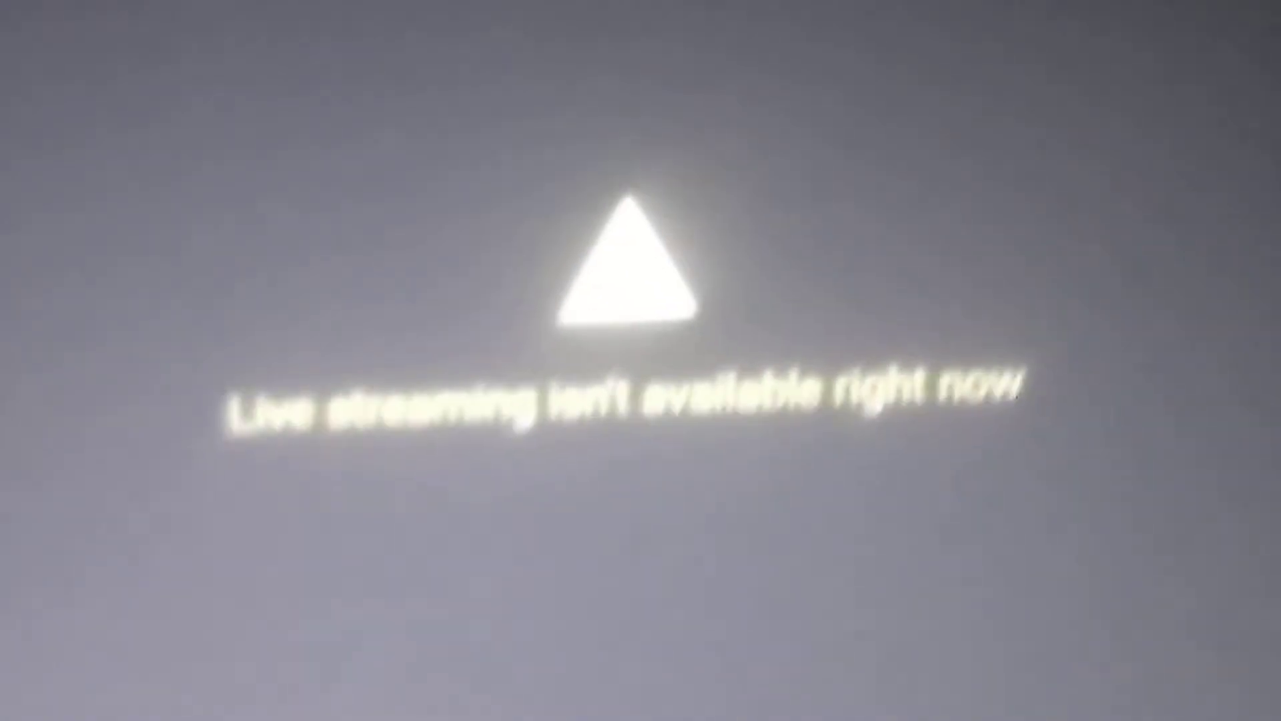